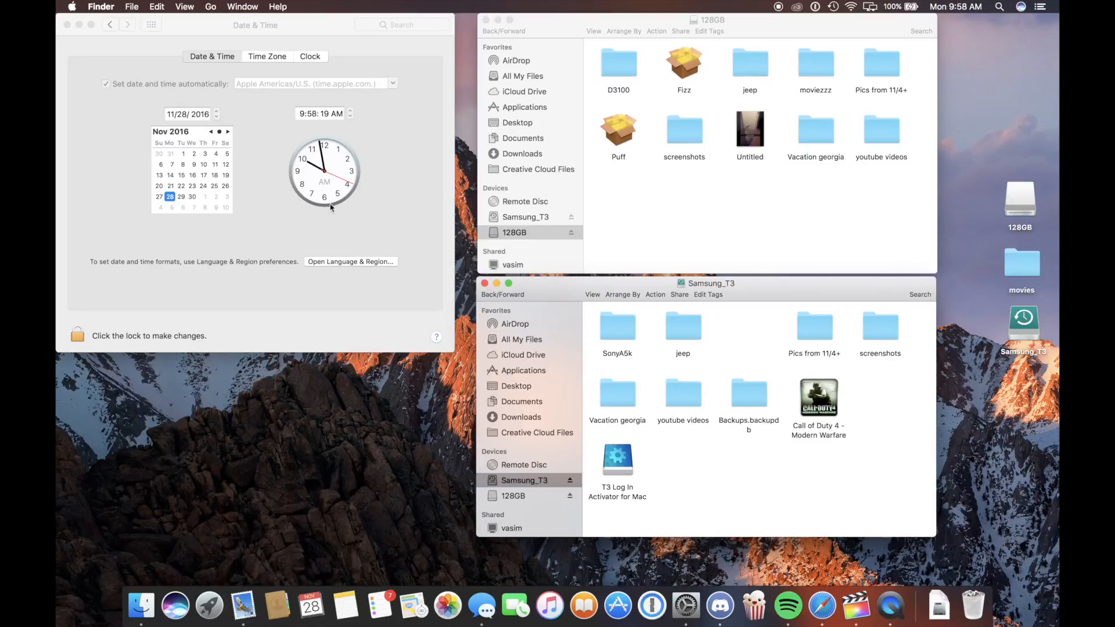
Copy the desktop movies folder into the 128GB flash drive and let the transfer complete.
{"action": "left_click", "coordinate": [1020, 259]}
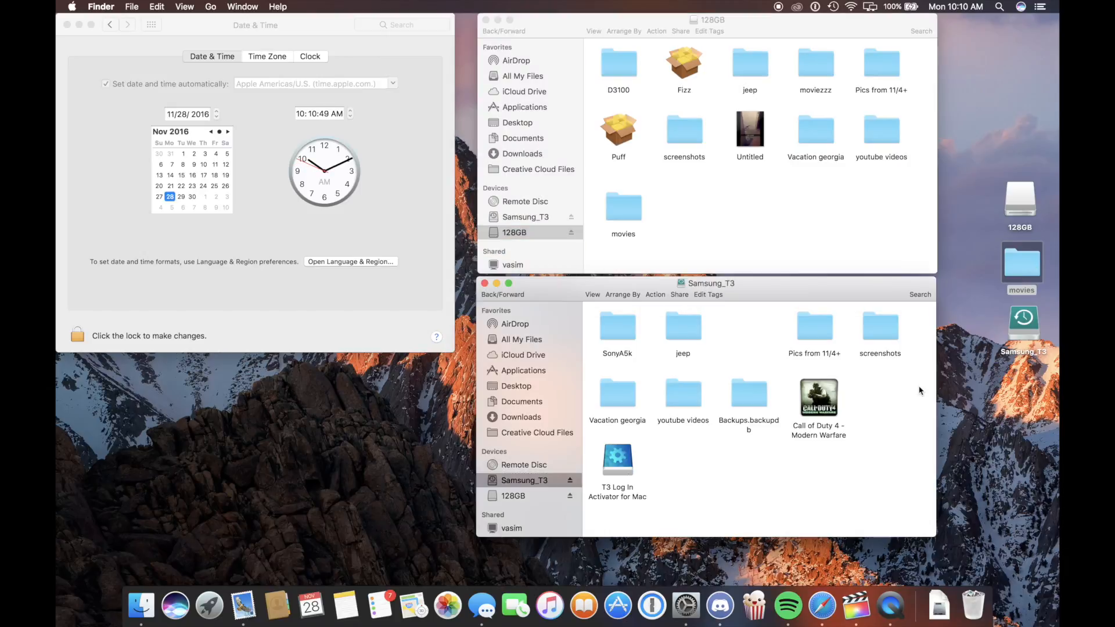
Copy the movies folder onto Samsung_T3, entering the admin password to approve the transfer.
{"action": "left_click", "coordinate": [76, 336]}
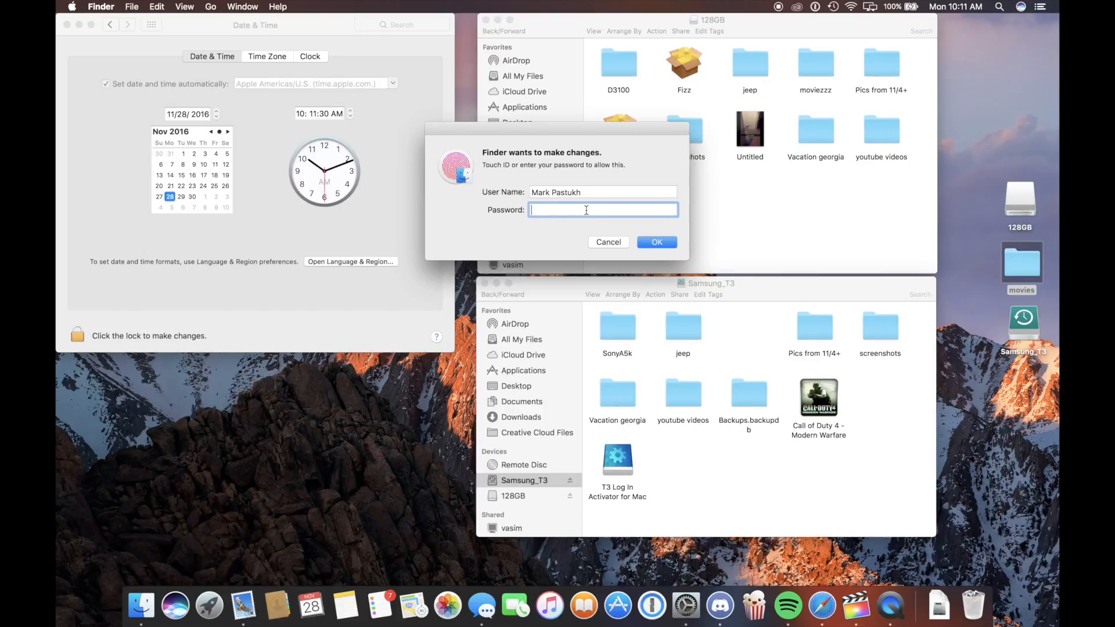
{"action": "left_click", "coordinate": [655, 242]}
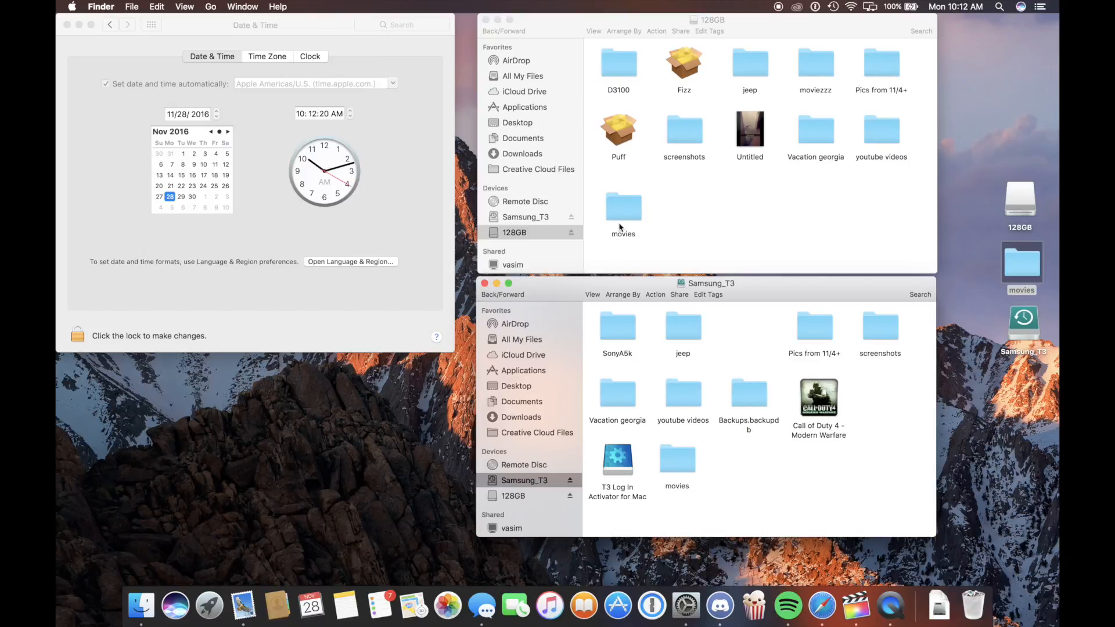
{"action": "mouse_move", "coordinate": [633, 234]}
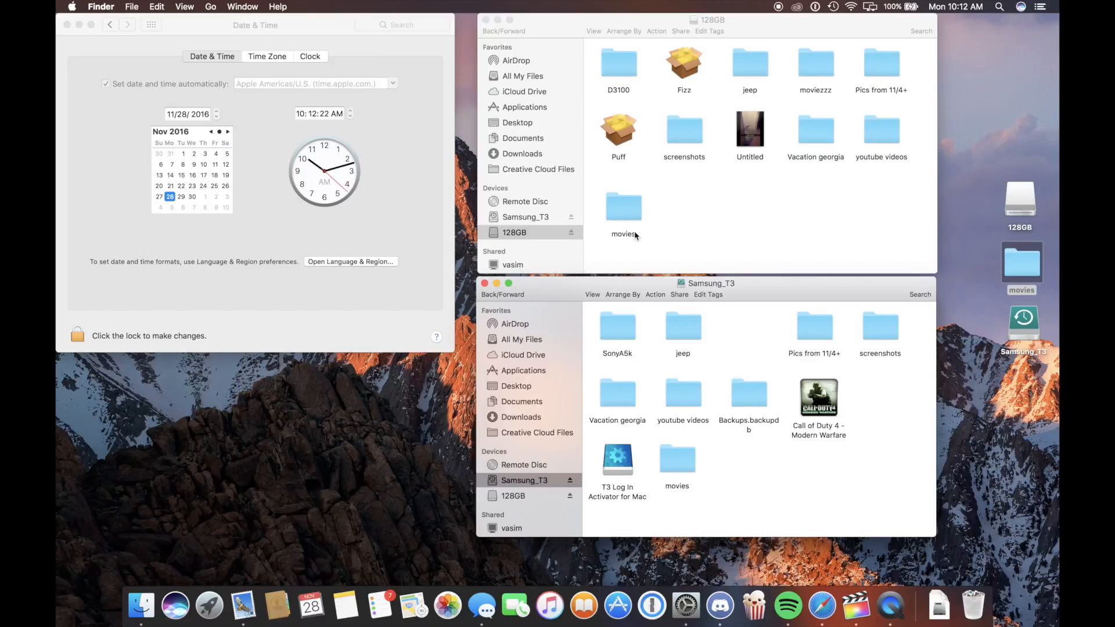
{"action": "mouse_move", "coordinate": [642, 260]}
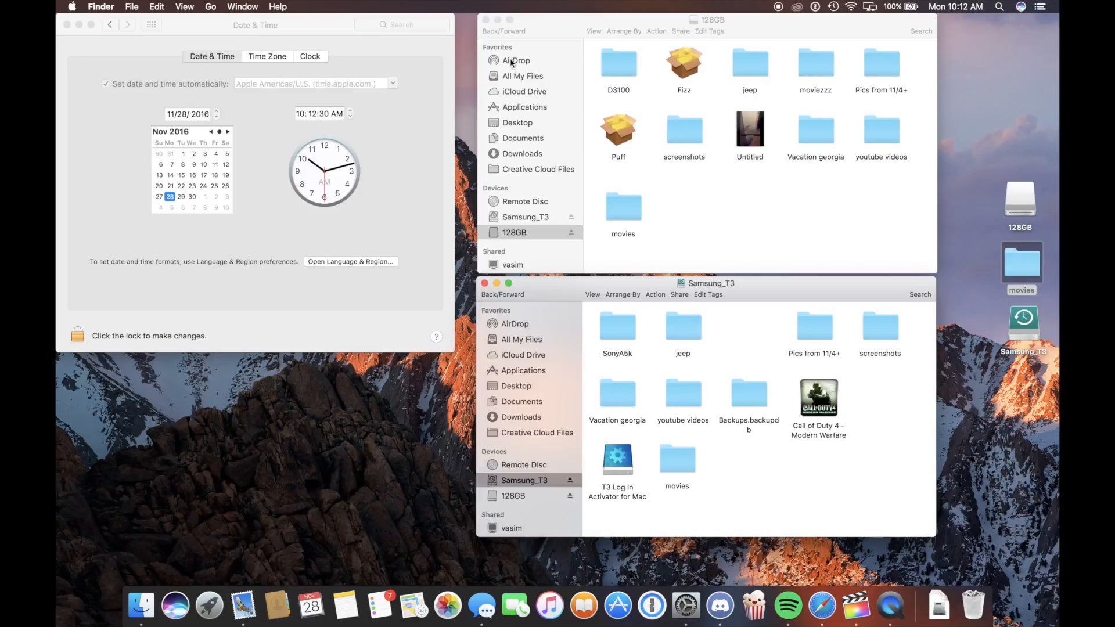
{"action": "mouse_move", "coordinate": [664, 381]}
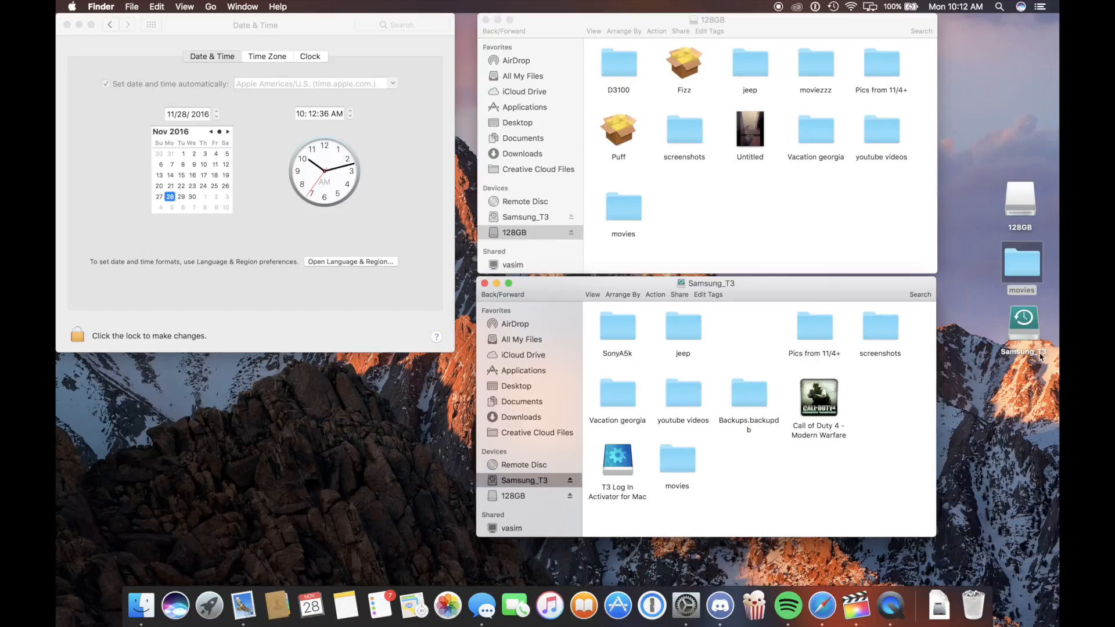
{"action": "left_click", "coordinate": [1022, 320]}
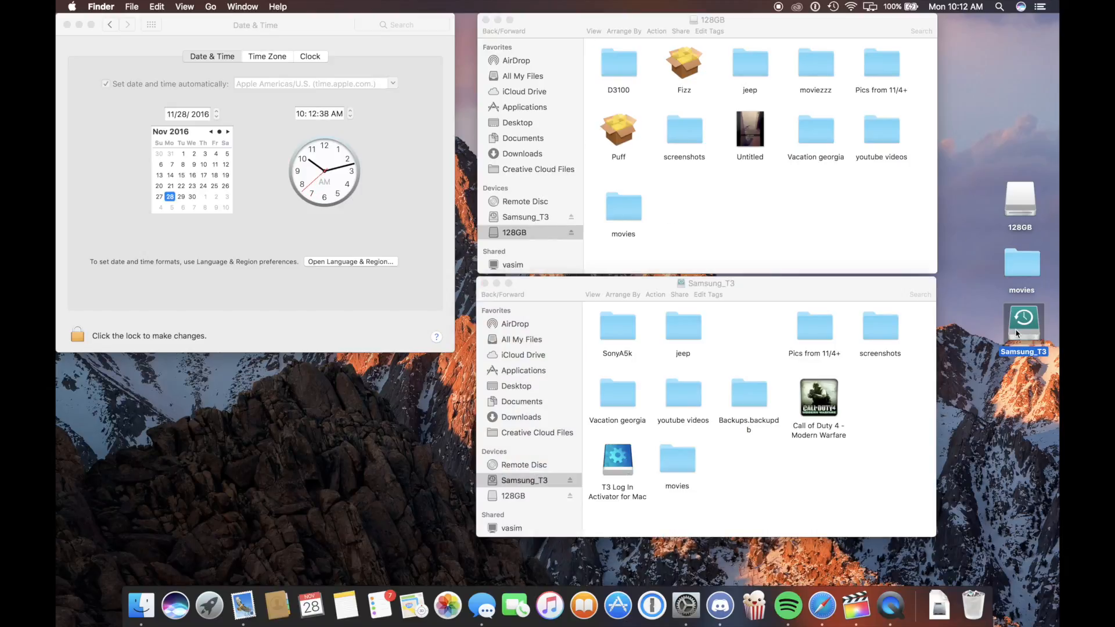